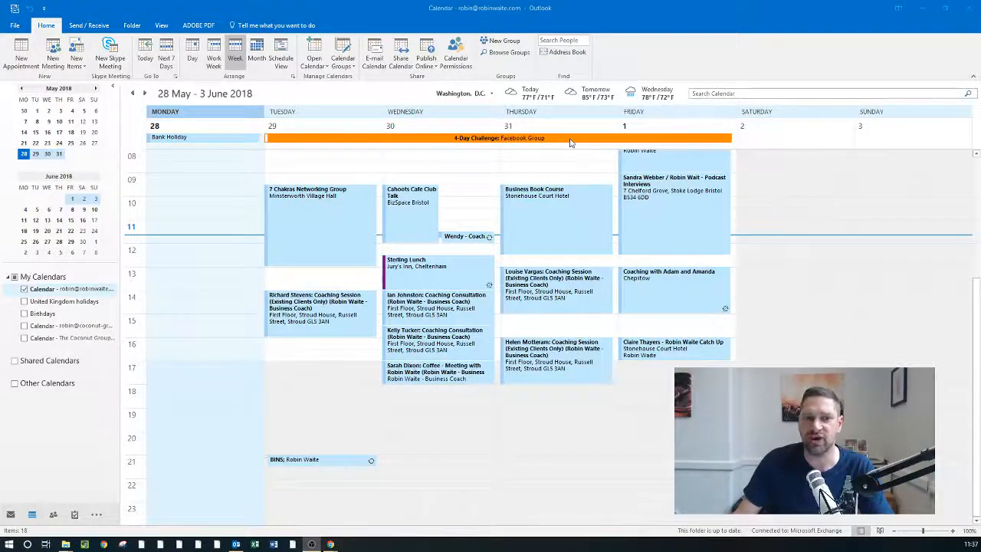
Step: Advance the Outlook calendar week by week from 28 May to 25 June 2018
{"action": "left_click", "coordinate": [144, 94]}
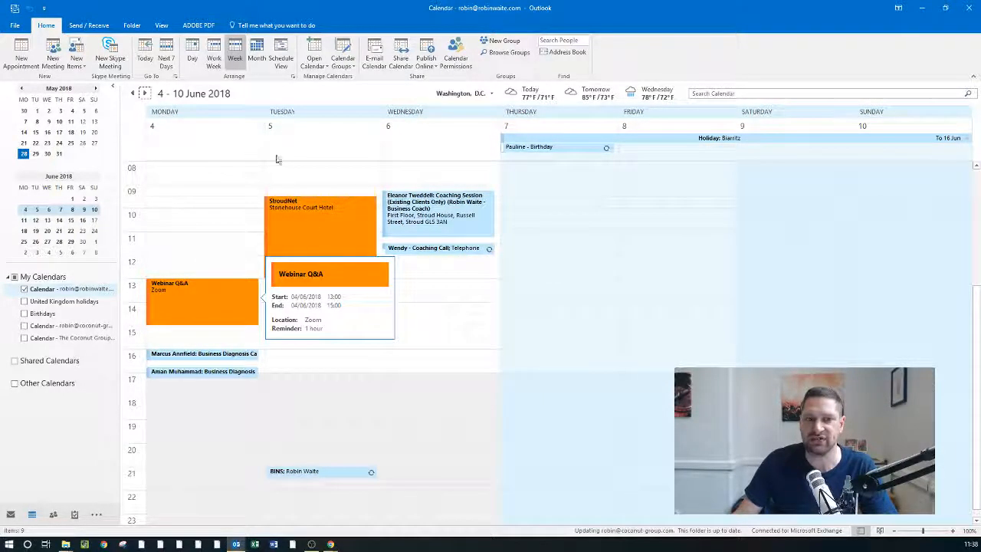
{"action": "left_click", "coordinate": [144, 93]}
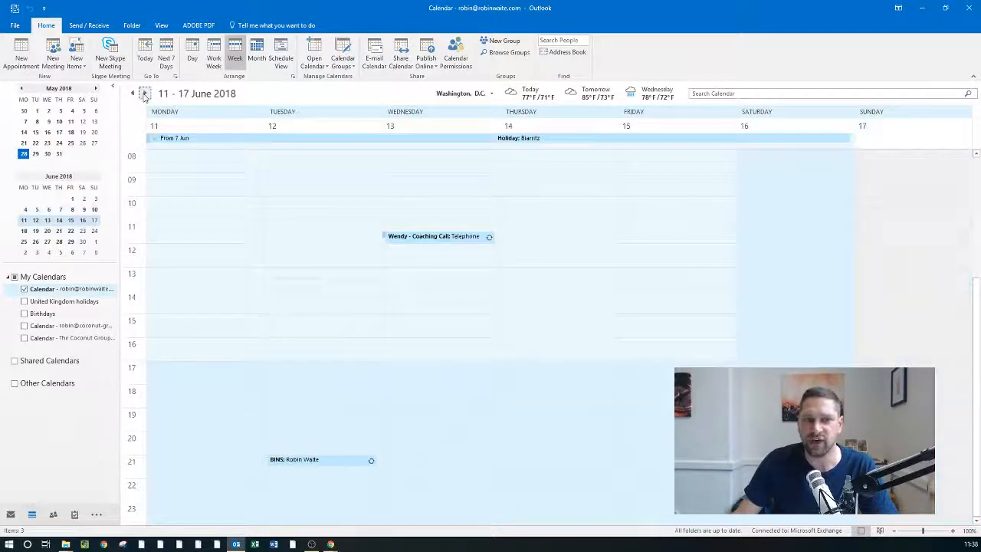
{"action": "left_click", "coordinate": [144, 94]}
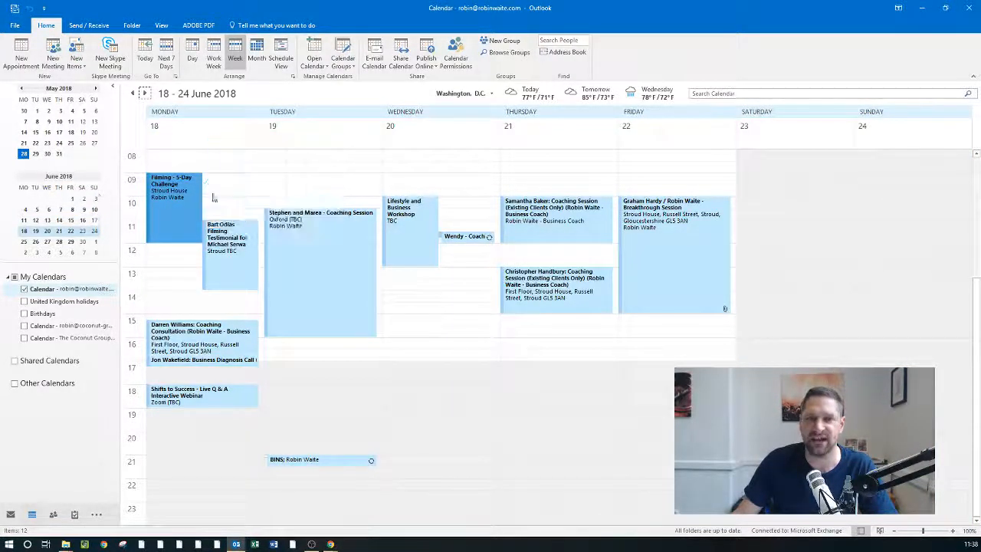
{"action": "left_click", "coordinate": [146, 93]}
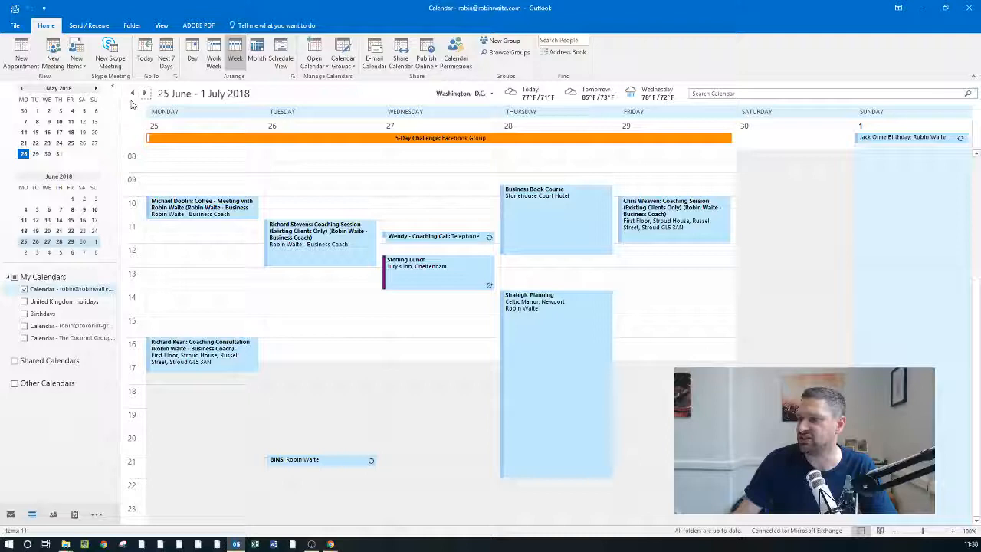
{"action": "left_click", "coordinate": [131, 94]}
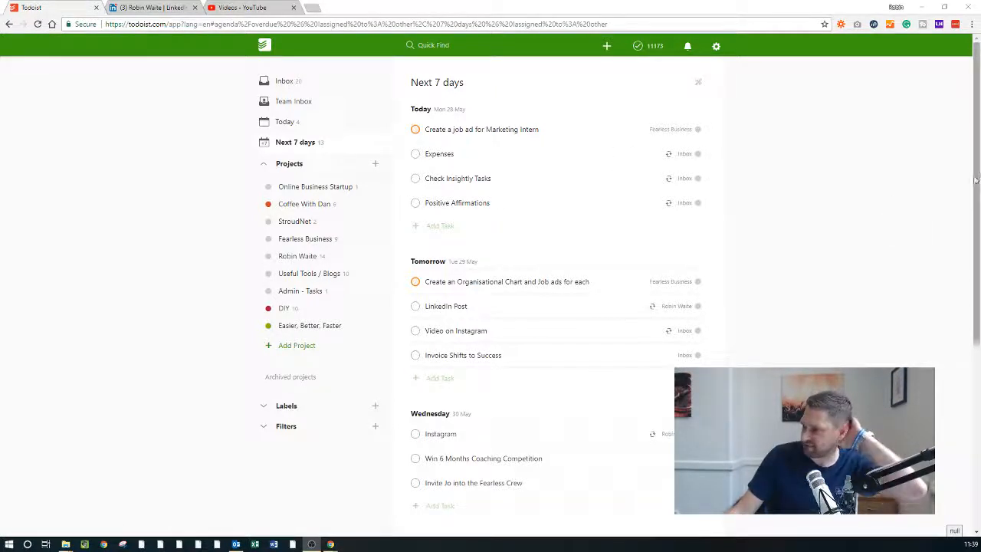
{"action": "mouse_move", "coordinate": [739, 167]}
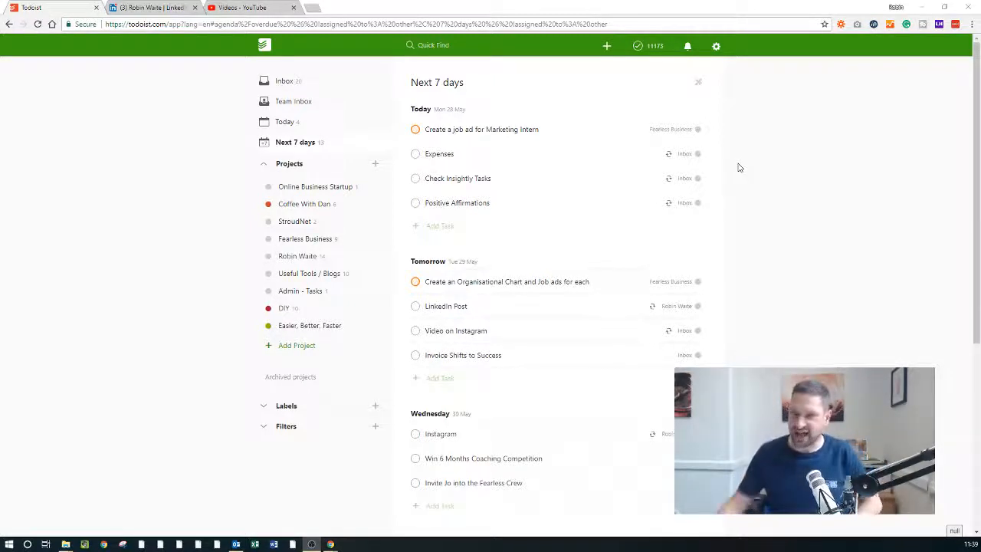
{"action": "mouse_move", "coordinate": [454, 146]}
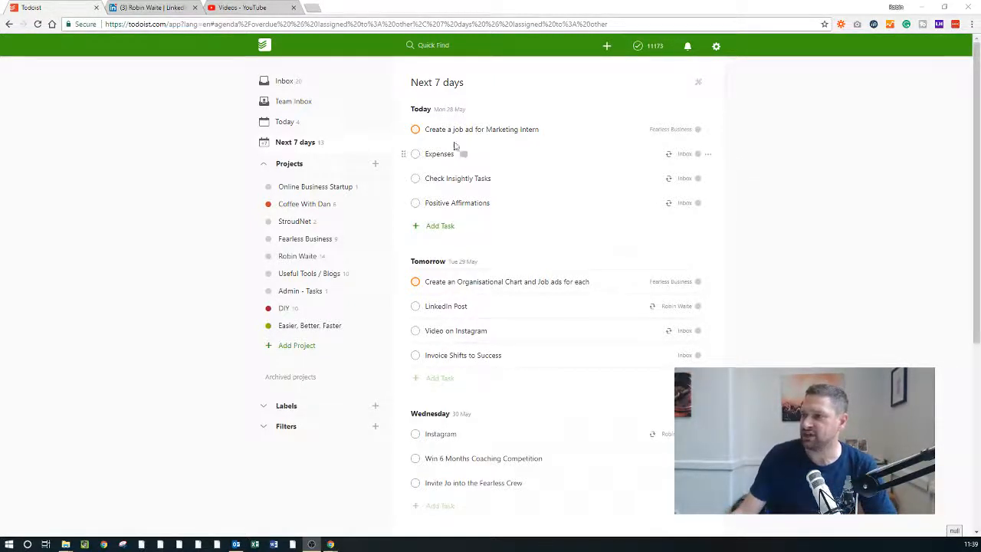
{"action": "left_click", "coordinate": [607, 46]}
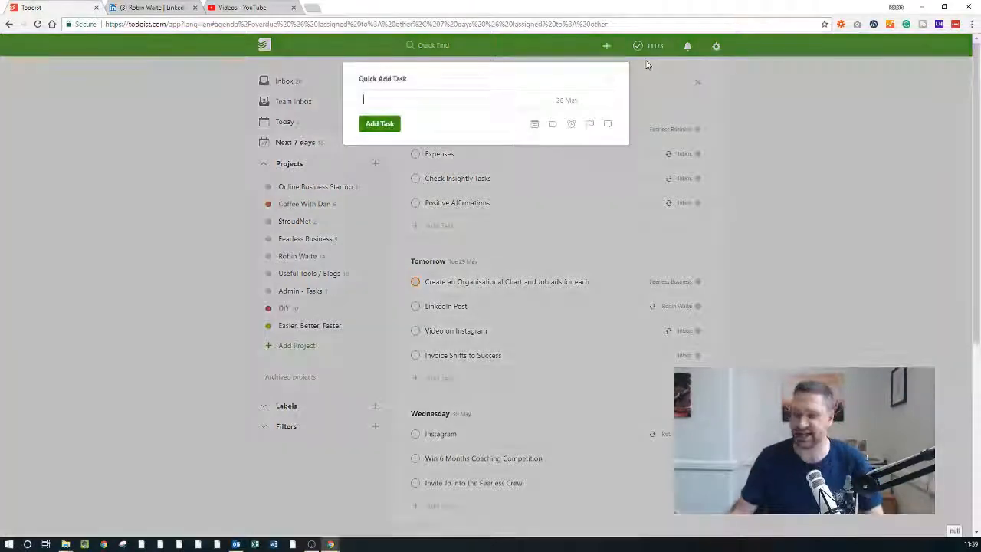
{"action": "type", "text": "C"}
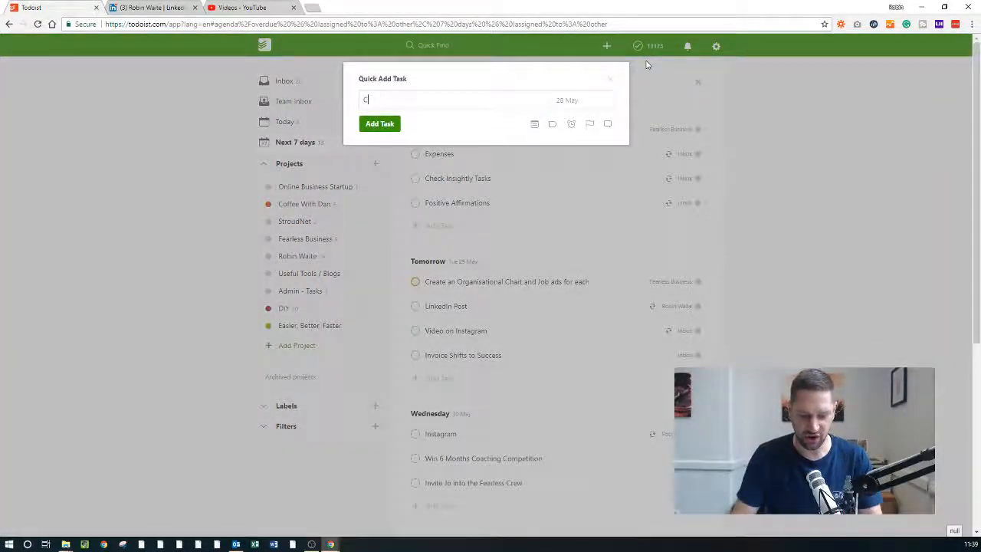
{"action": "type", "text": "Content Pla"}
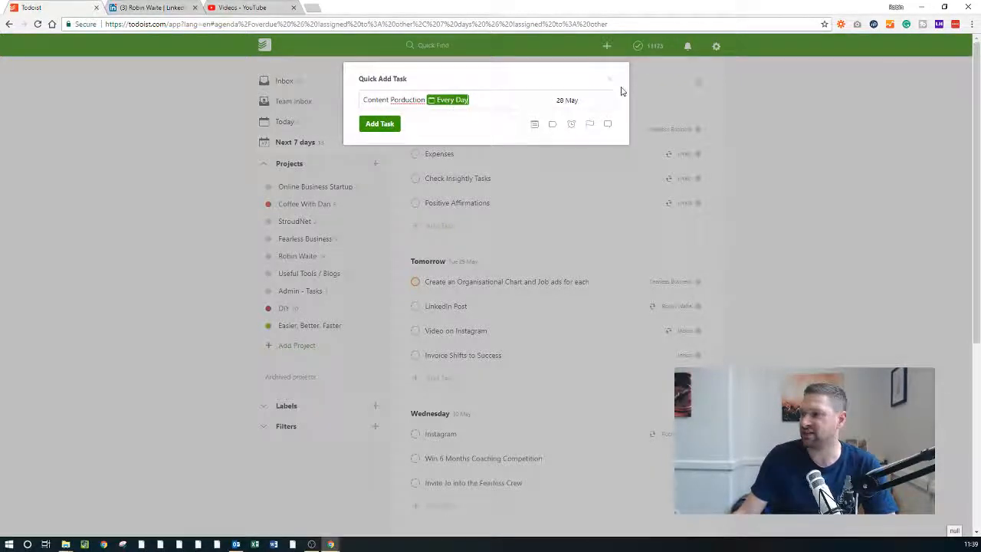
{"action": "left_click", "coordinate": [611, 79]}
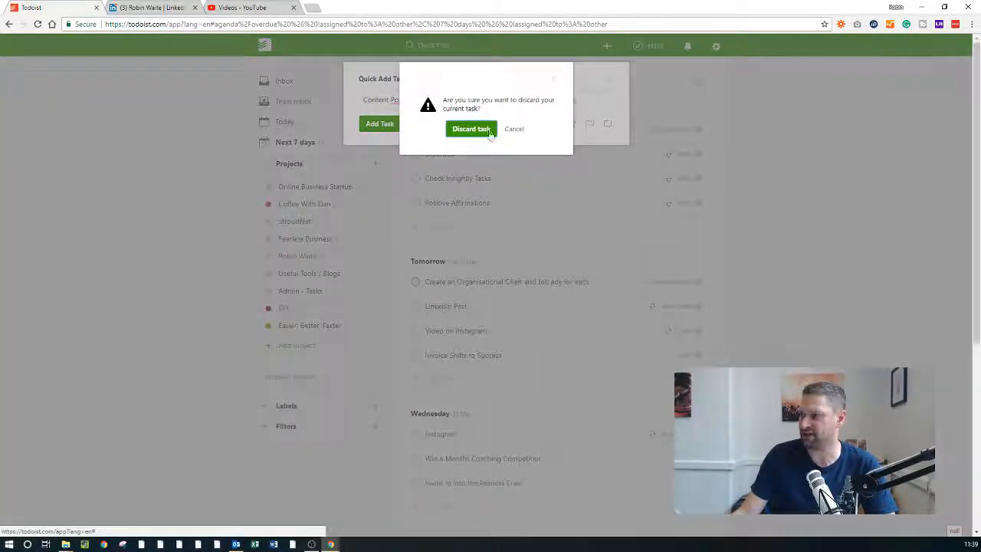
{"action": "left_click", "coordinate": [471, 129]}
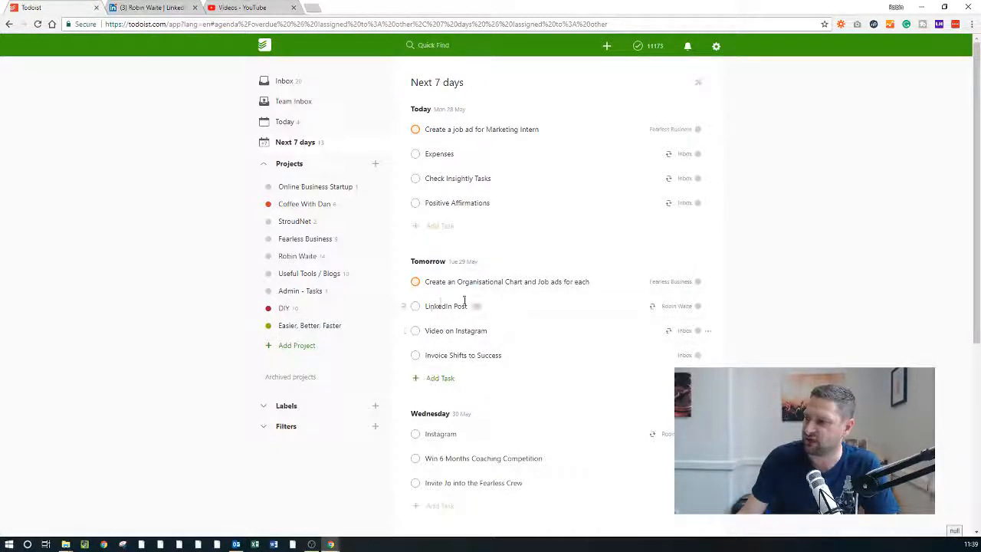
{"action": "scroll", "scroll_direction": "down", "scroll_amount": 3}
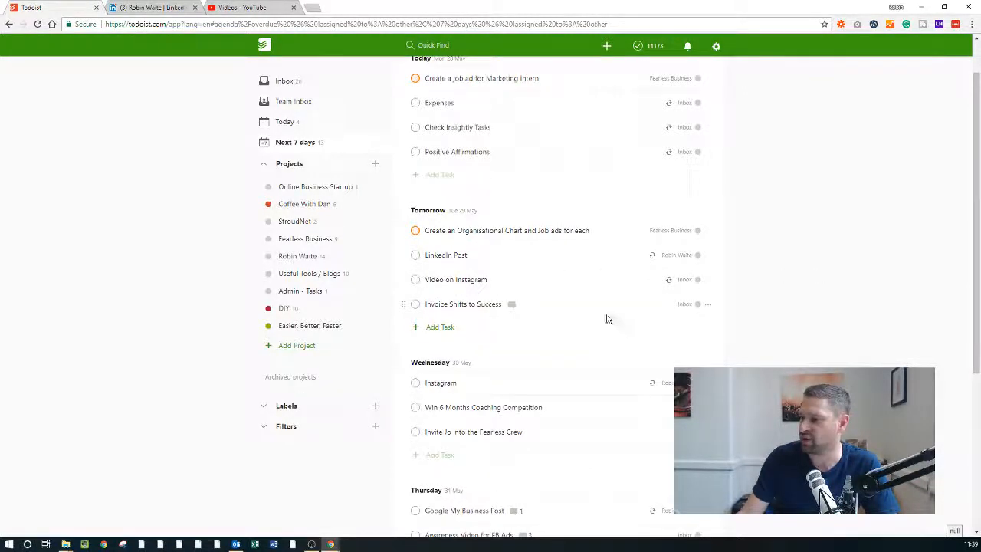
{"action": "scroll", "scroll_direction": "down", "scroll_amount": 3}
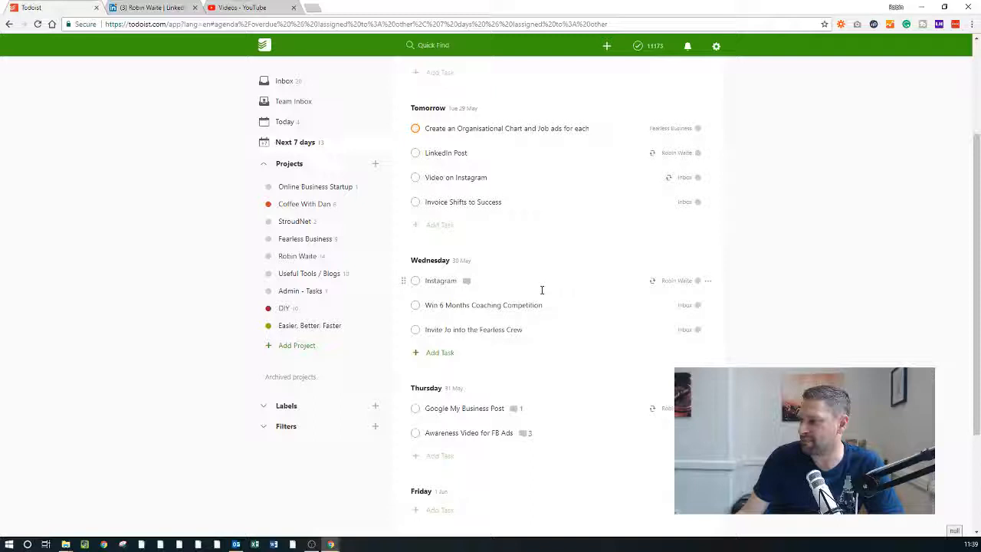
{"action": "scroll", "scroll_direction": "down", "scroll_amount": 3}
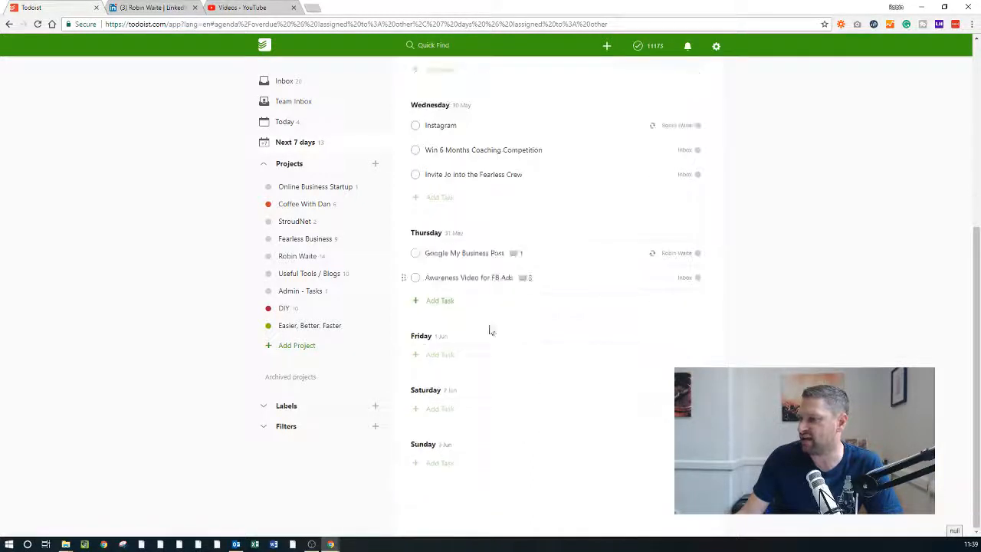
{"action": "scroll", "scroll_direction": "up", "scroll_amount": 3}
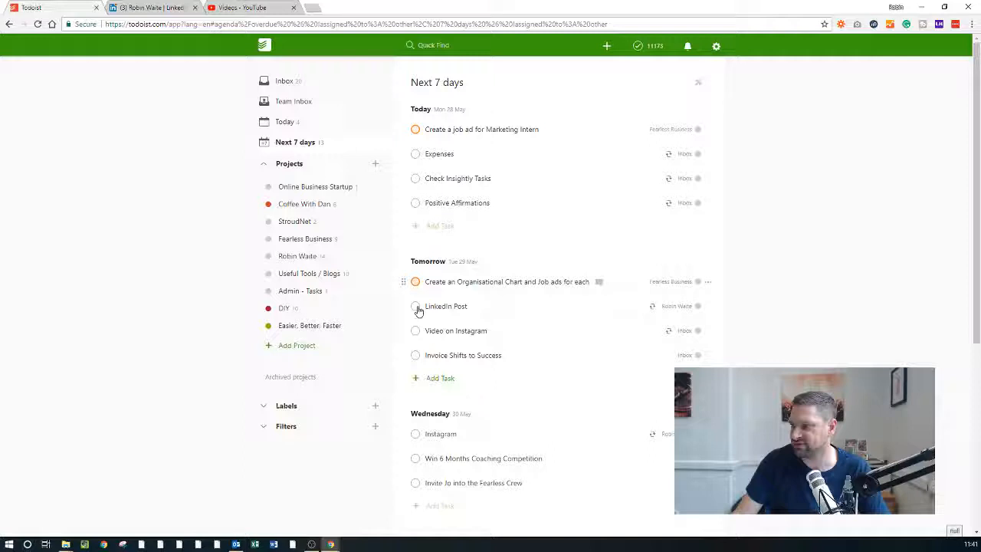
{"action": "mouse_move", "coordinate": [420, 338]}
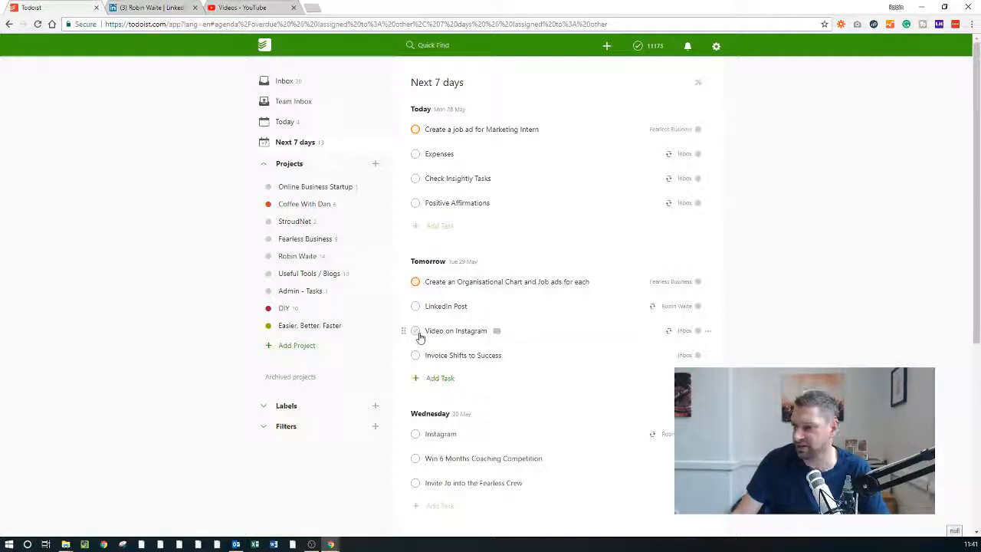
{"action": "mouse_move", "coordinate": [812, 283]}
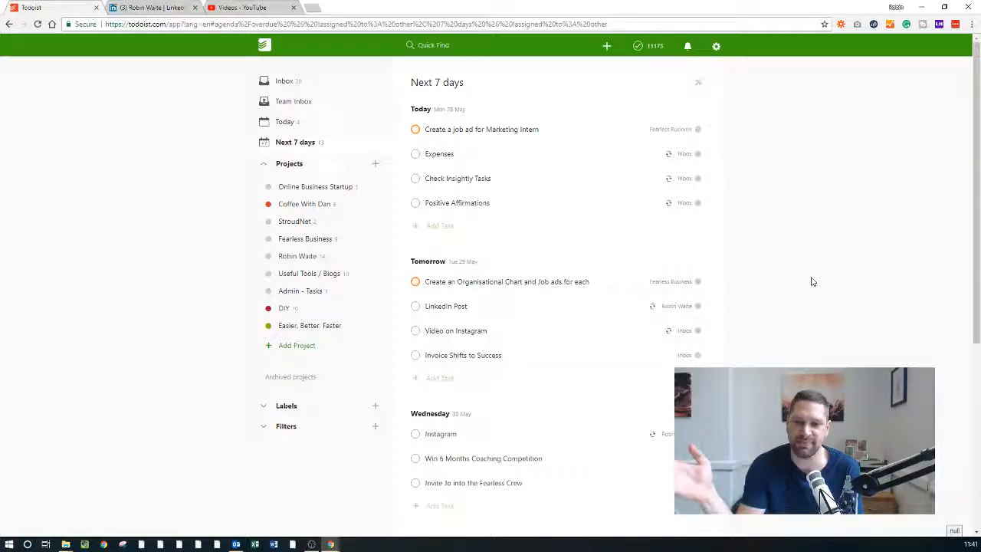
{"action": "mouse_move", "coordinate": [899, 213]}
{"action": "type", "text": "W"}
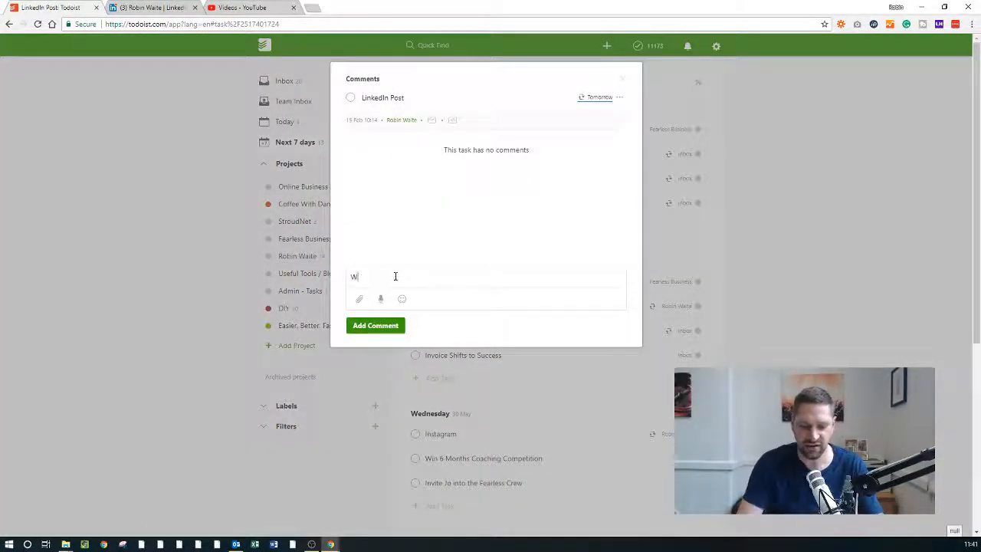
Step: Add the comment 'Write a post about lead generation' to the LinkedIn Post task and save it
{"action": "type", "text": "rite a post a"}
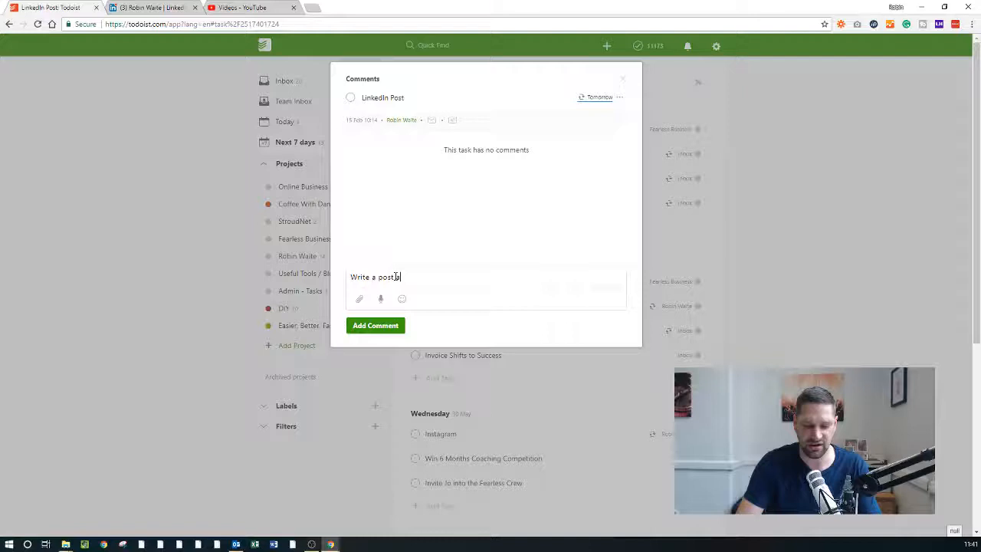
{"action": "type", "text": "about lead generation"}
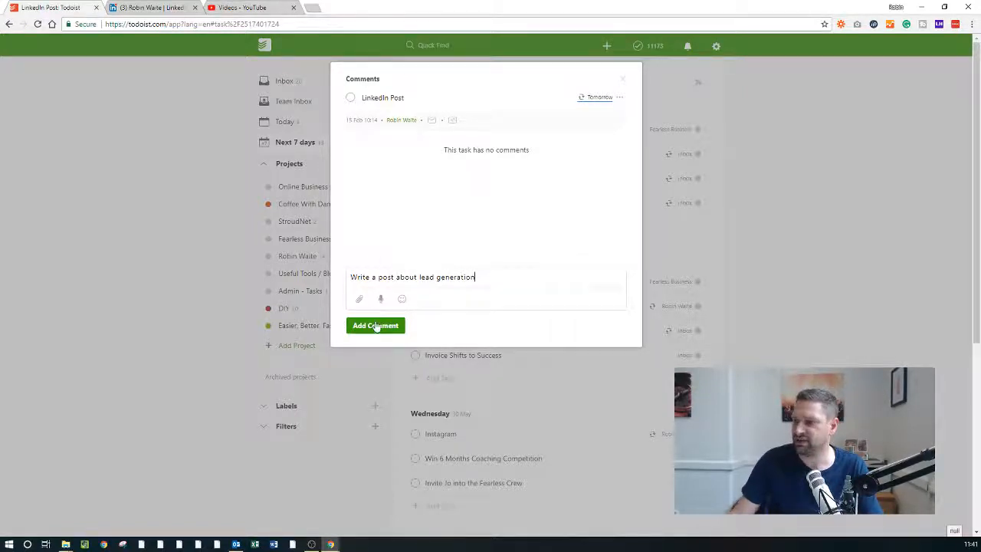
{"action": "left_click", "coordinate": [622, 79]}
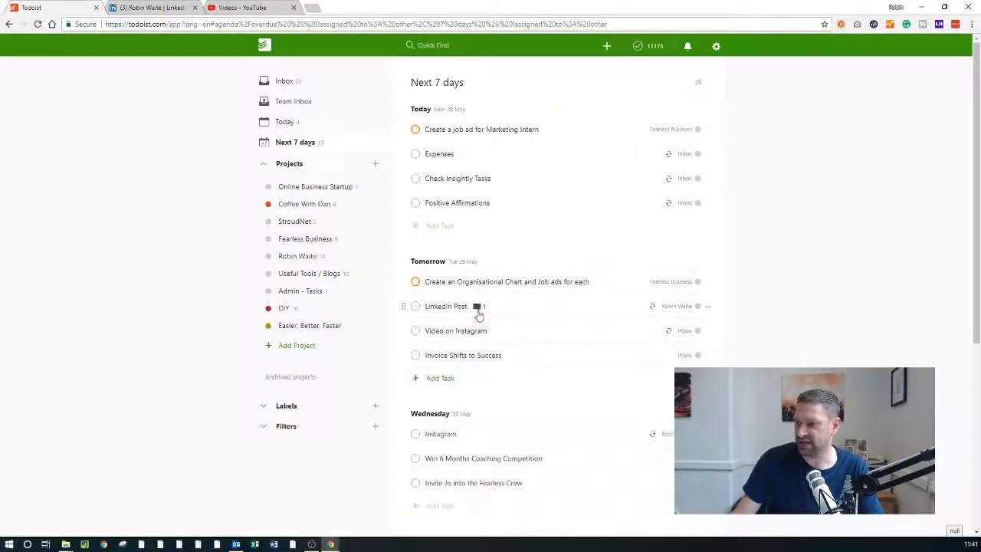
Step: Review the saved comment on the LinkedIn Post task, then switch over to LinkedIn
{"action": "left_click", "coordinate": [478, 307]}
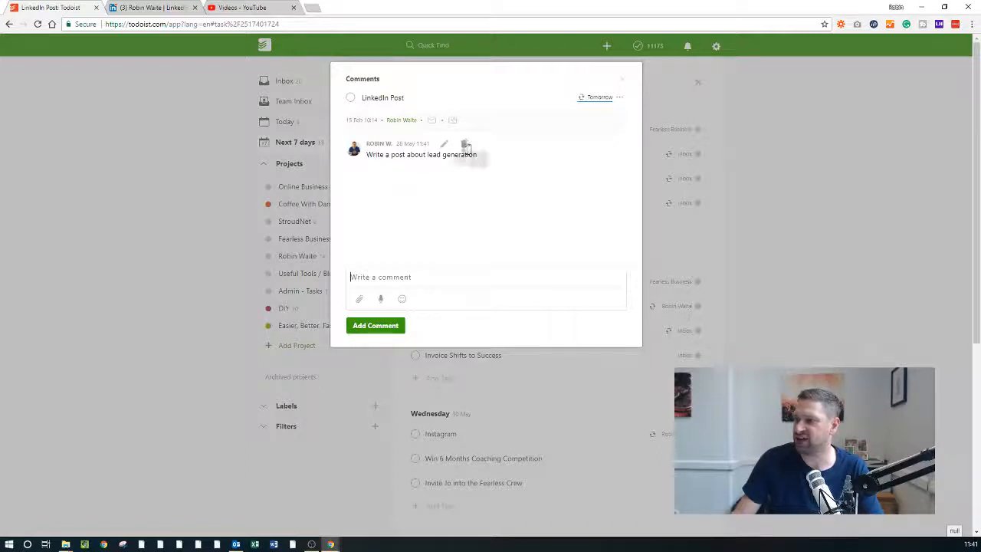
{"action": "mouse_move", "coordinate": [411, 126]}
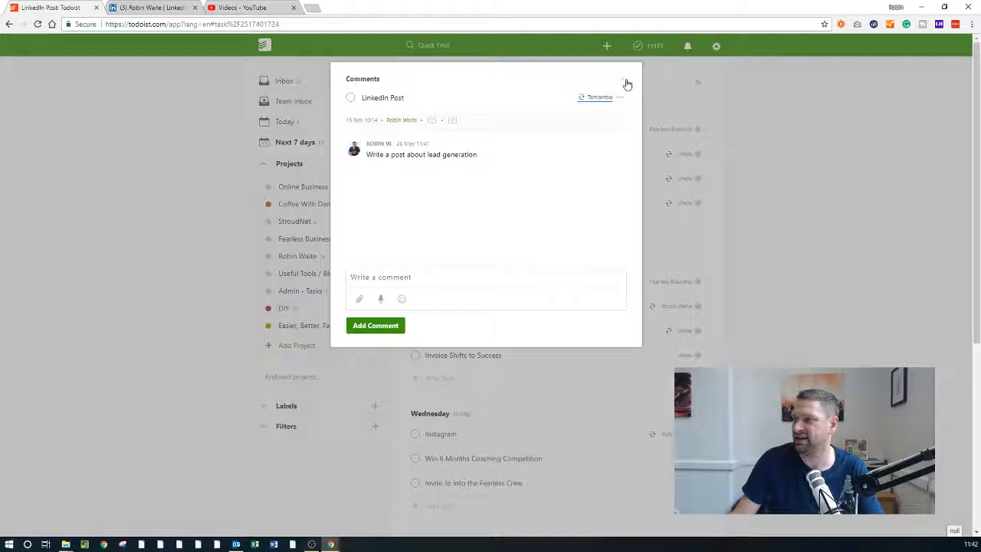
{"action": "left_click", "coordinate": [627, 83]}
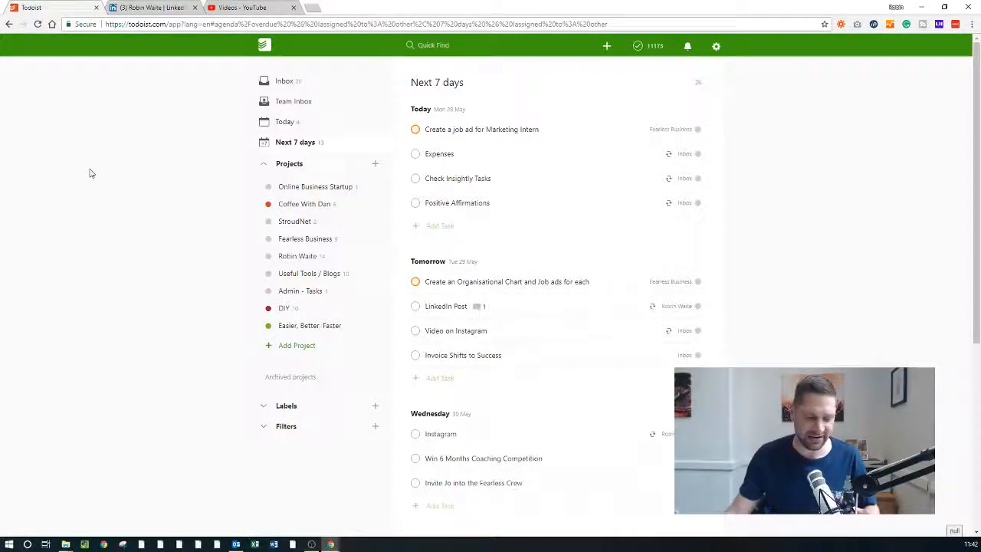
{"action": "left_click", "coordinate": [153, 8]}
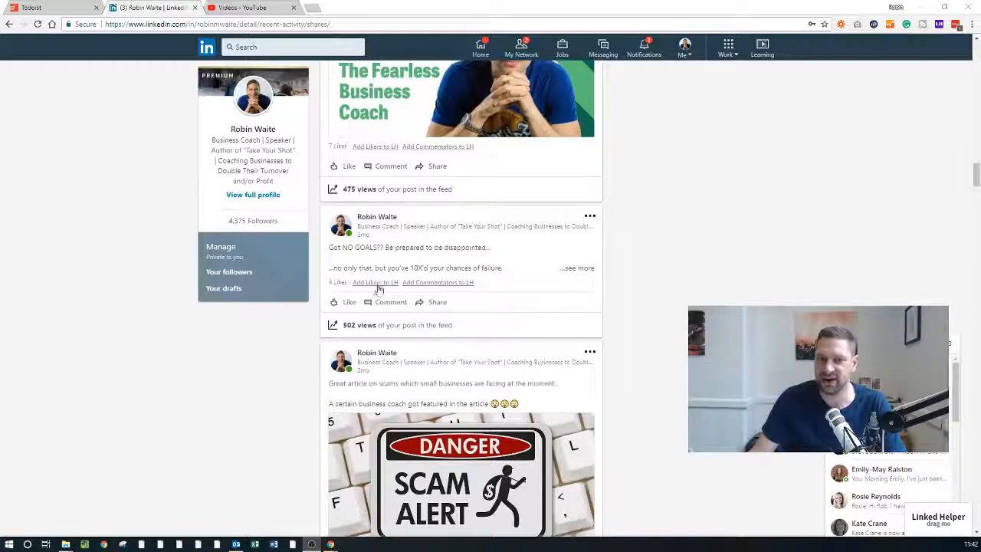
{"action": "scroll", "scroll_direction": "down", "scroll_amount": 3}
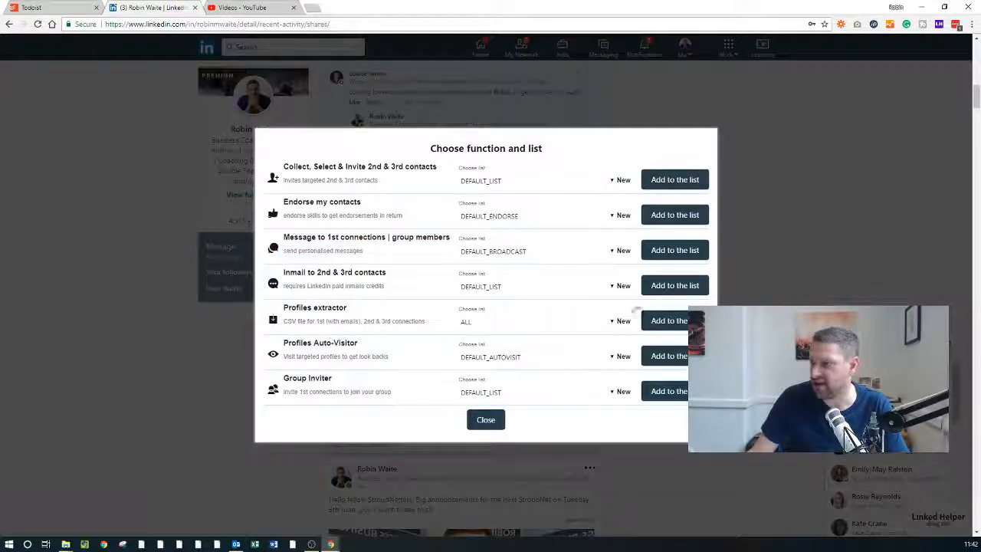
{"action": "left_click", "coordinate": [484, 420]}
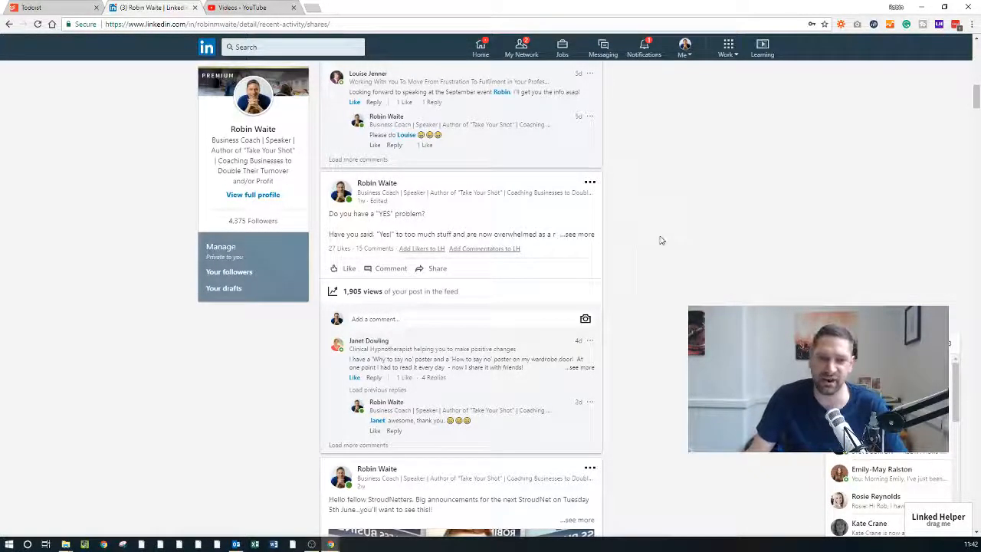
{"action": "scroll", "scroll_direction": "down", "scroll_amount": 3}
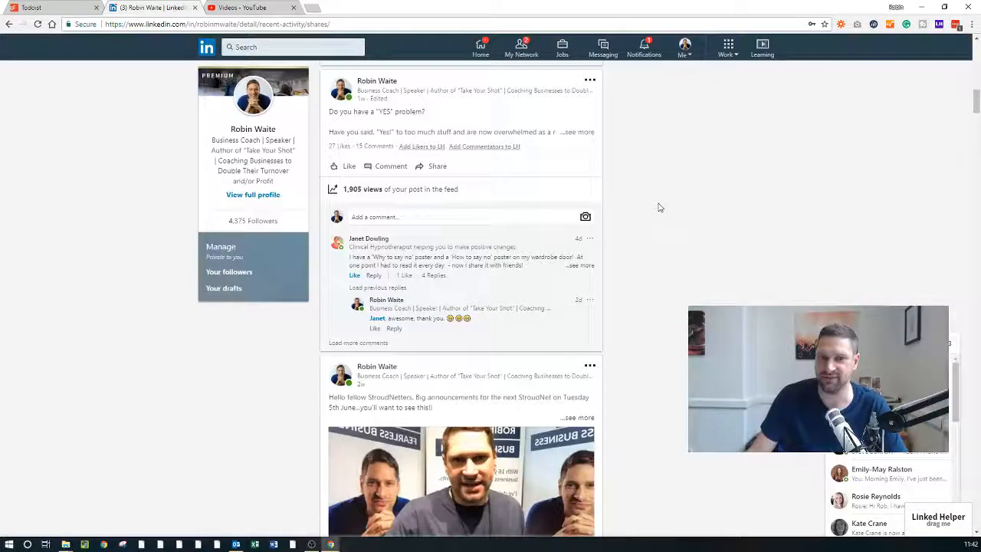
{"action": "mouse_move", "coordinate": [714, 250]}
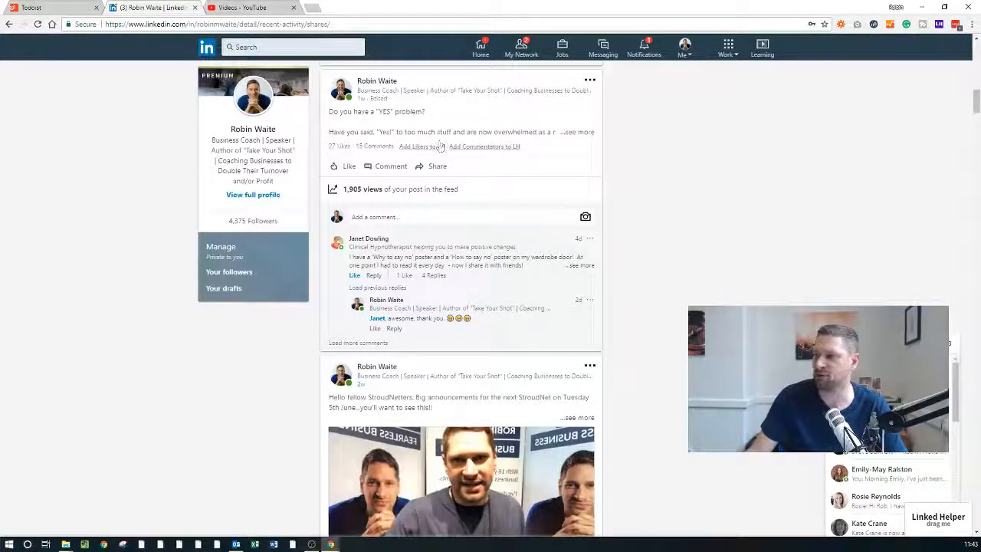
{"action": "left_click", "coordinate": [238, 7]}
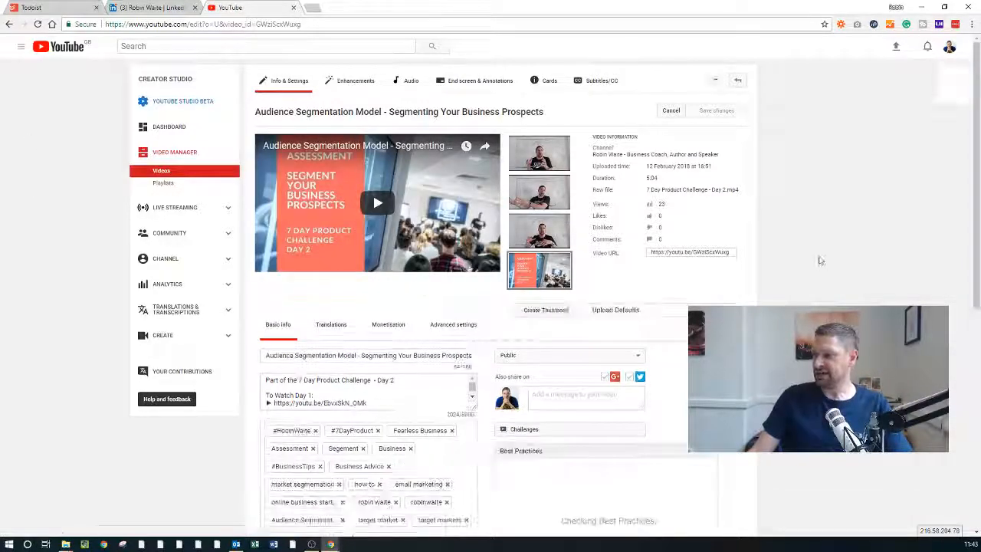
Step: Expand TubeBuddy's Best Practices checklist for the video and review all items, 9 of 11 complete
{"action": "scroll", "scroll_direction": "down", "scroll_amount": 3}
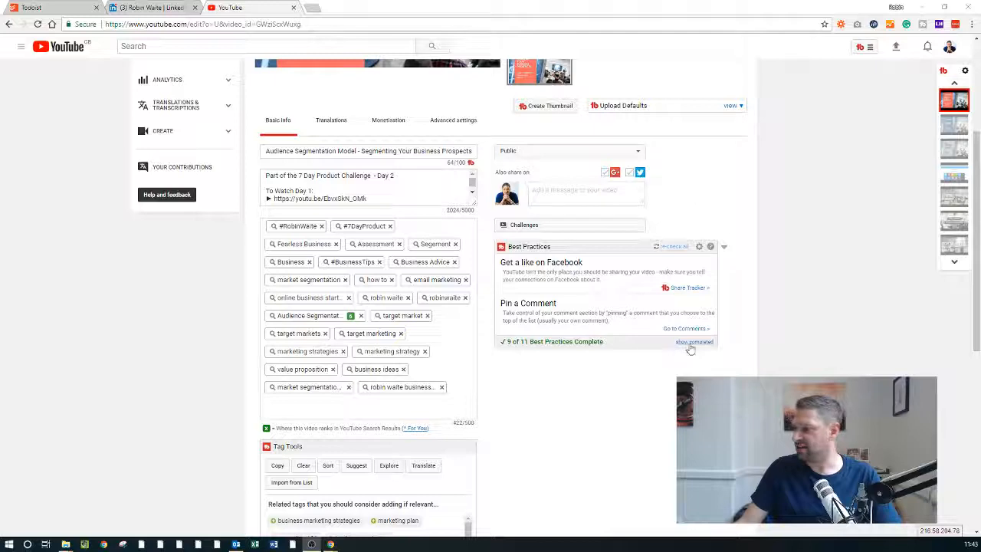
{"action": "left_click", "coordinate": [693, 342]}
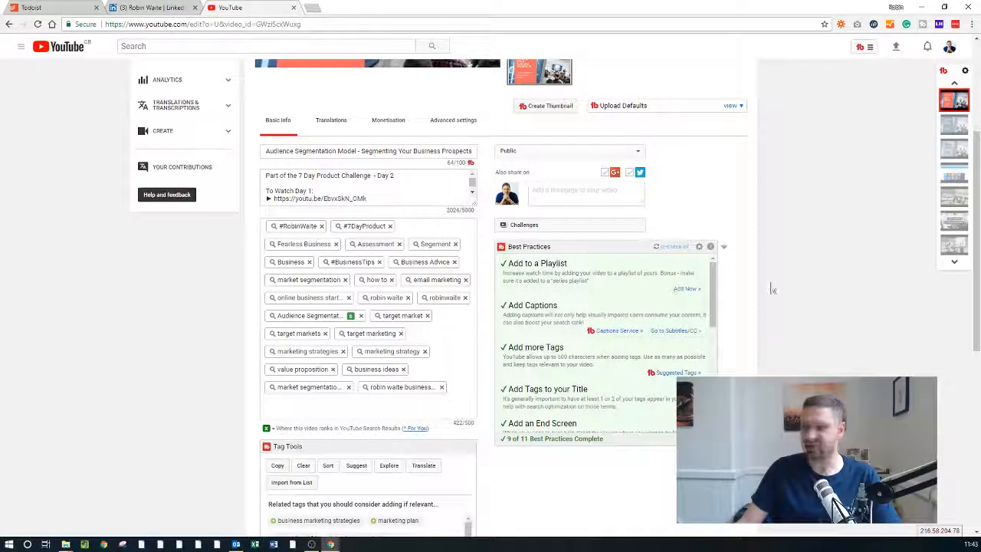
{"action": "mouse_move", "coordinate": [802, 211]}
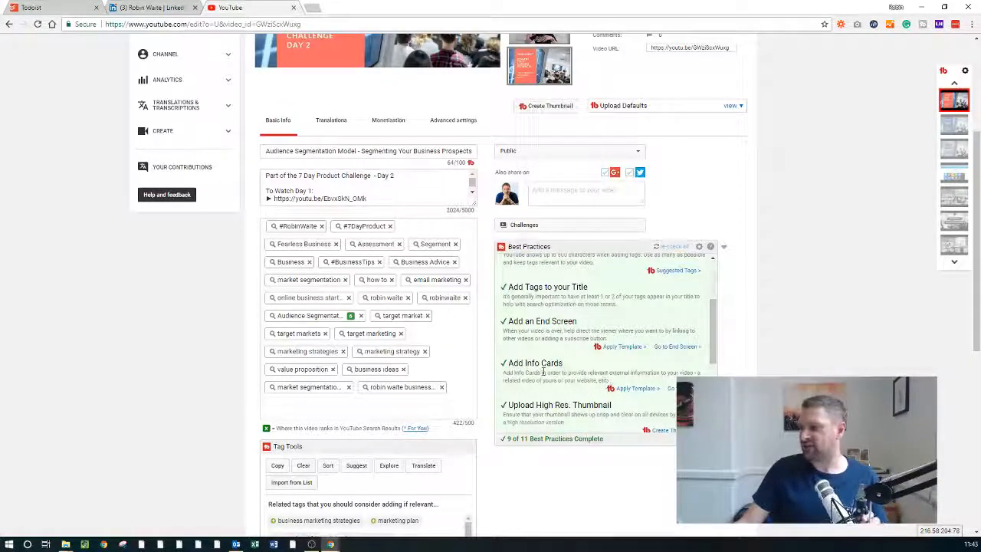
{"action": "scroll", "scroll_direction": "down", "scroll_amount": 3}
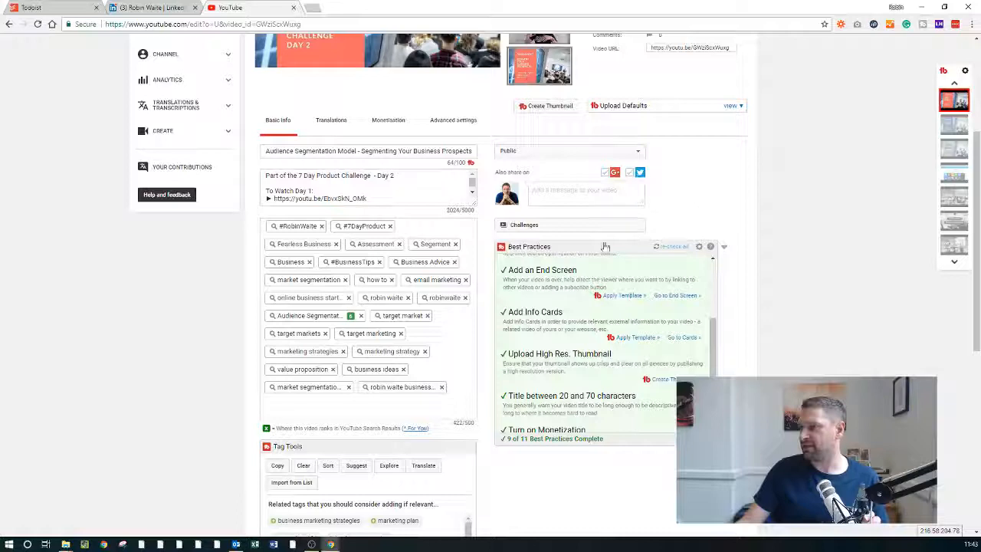
{"action": "scroll", "scroll_direction": "down", "scroll_amount": 3}
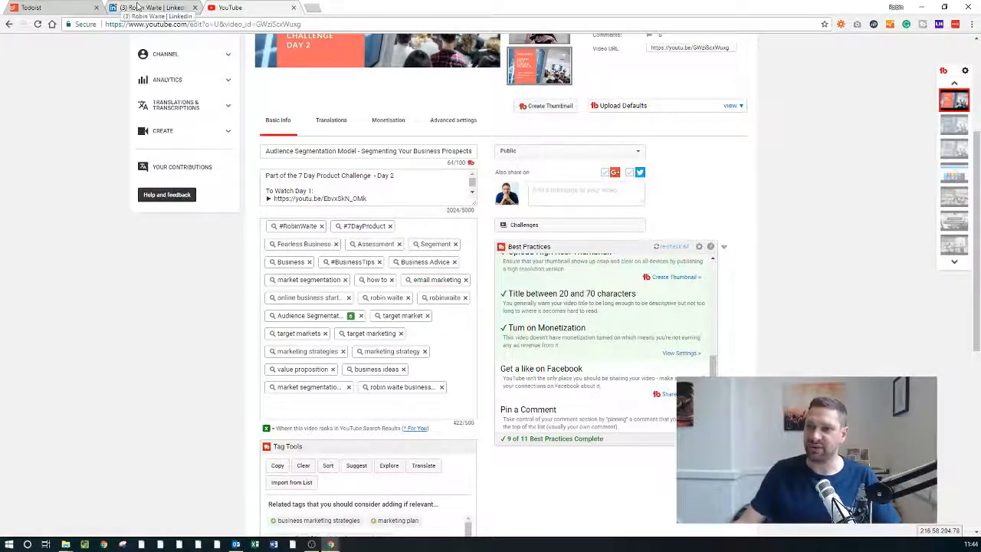
Step: Return to the LinkedIn activity feed and read the expanded 'YES problem' post
{"action": "left_click", "coordinate": [153, 6]}
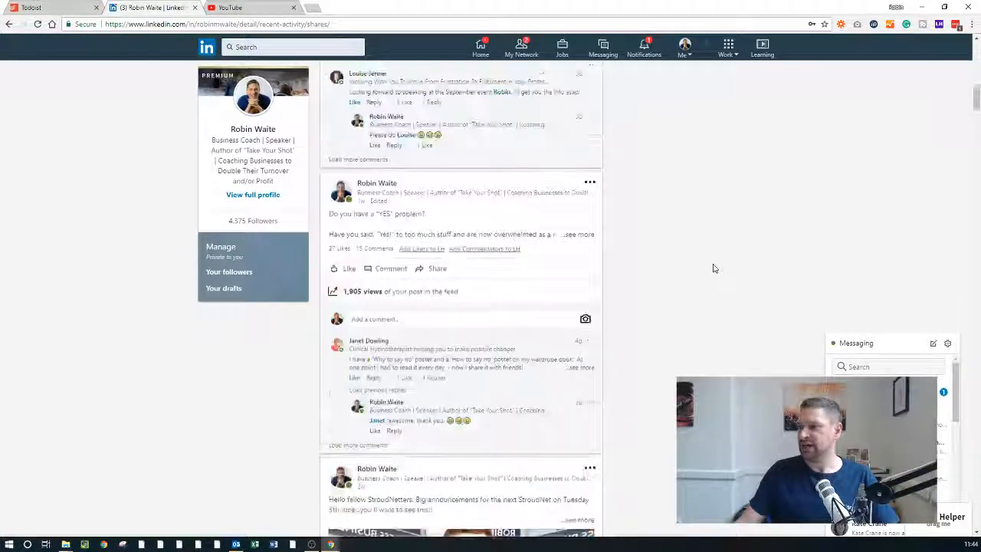
{"action": "left_click", "coordinate": [570, 233]}
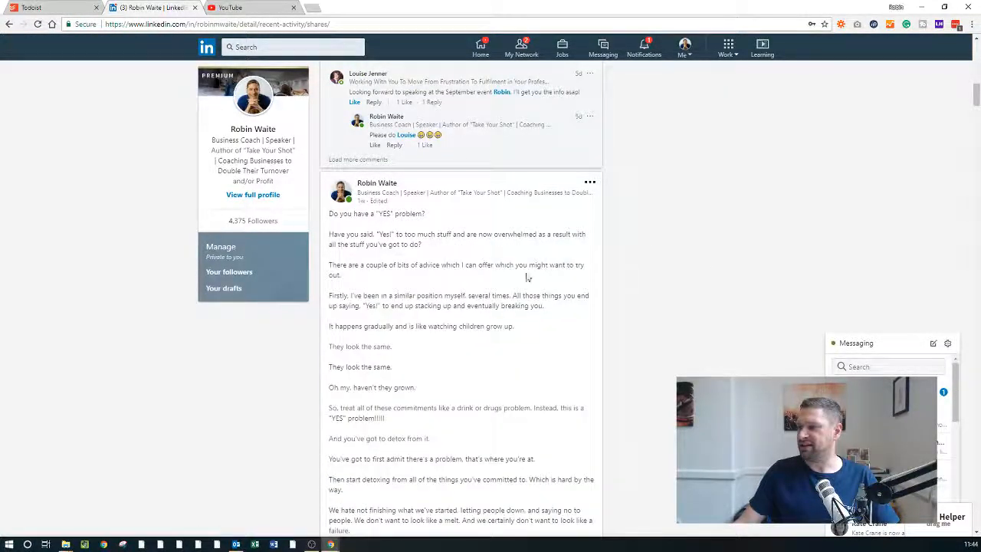
{"action": "scroll", "scroll_direction": "down", "scroll_amount": 3}
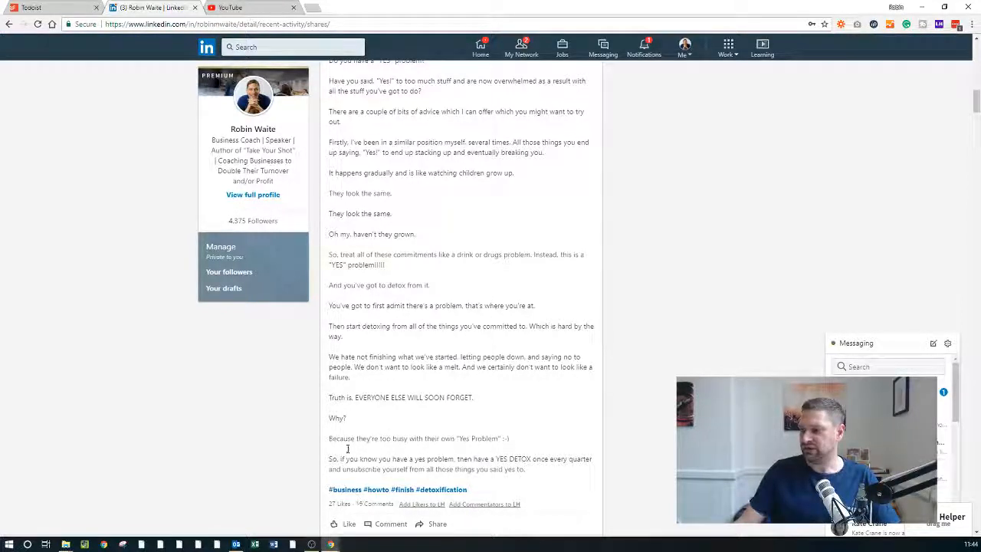
{"action": "scroll", "scroll_direction": "up", "scroll_amount": 3}
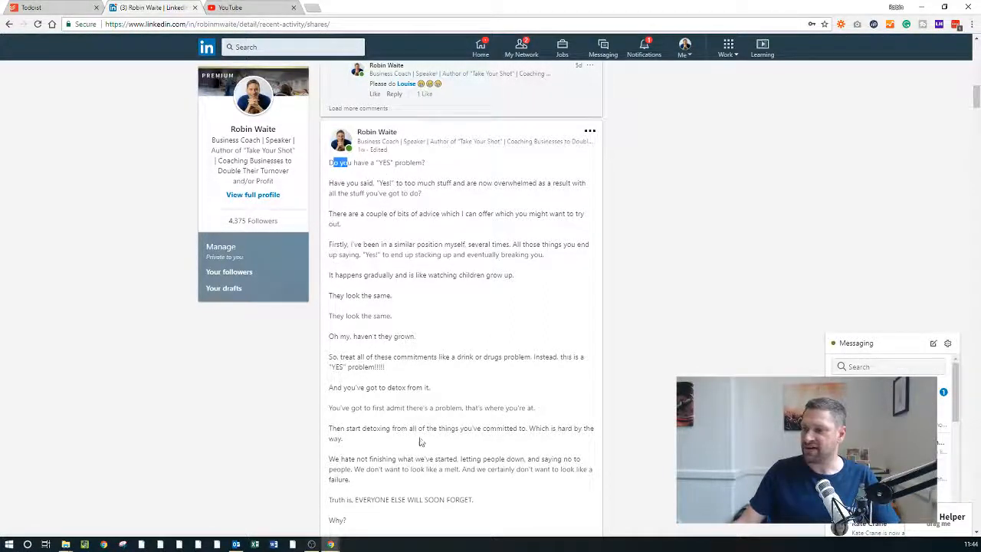
{"action": "mouse_move", "coordinate": [441, 386]}
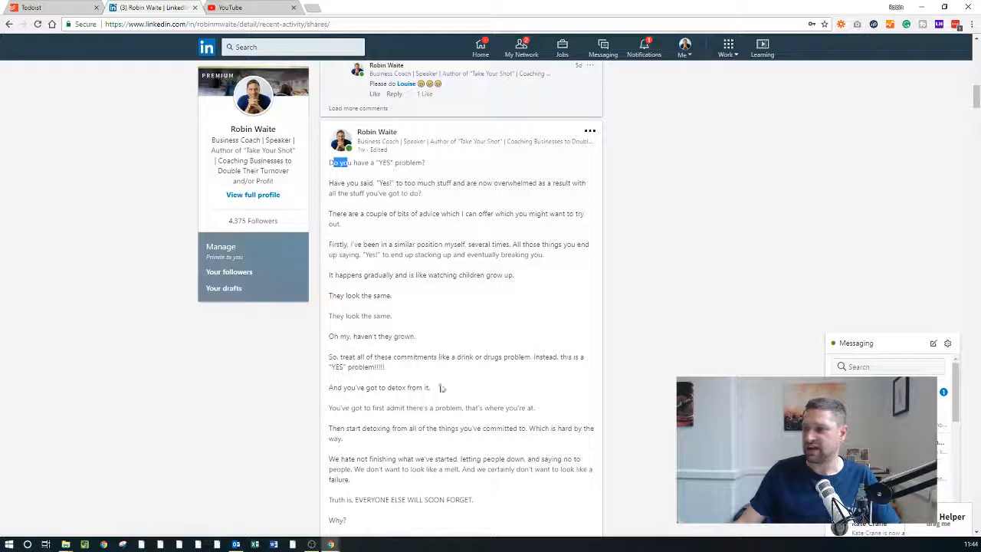
{"action": "scroll", "scroll_direction": "down", "scroll_amount": 3}
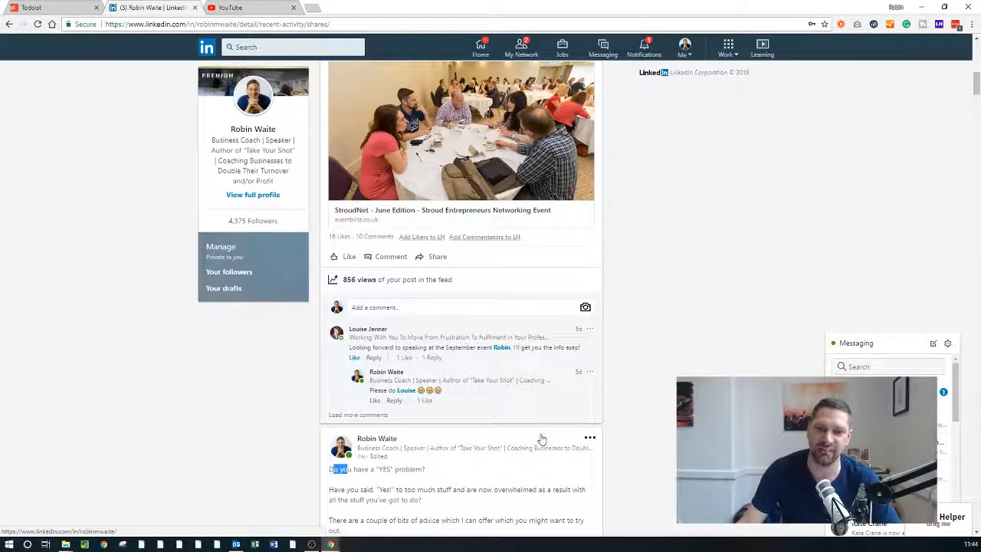
{"action": "mouse_move", "coordinate": [128, 216]}
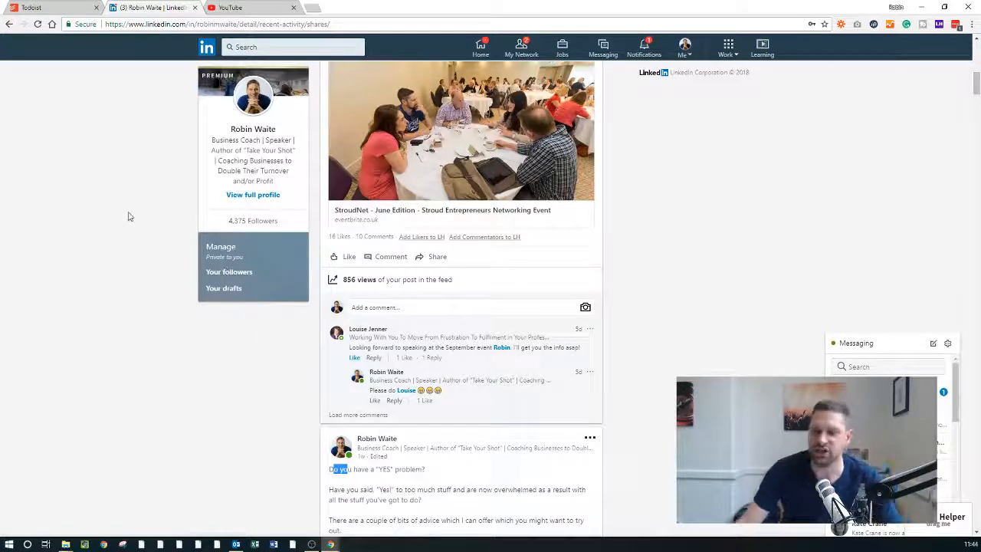